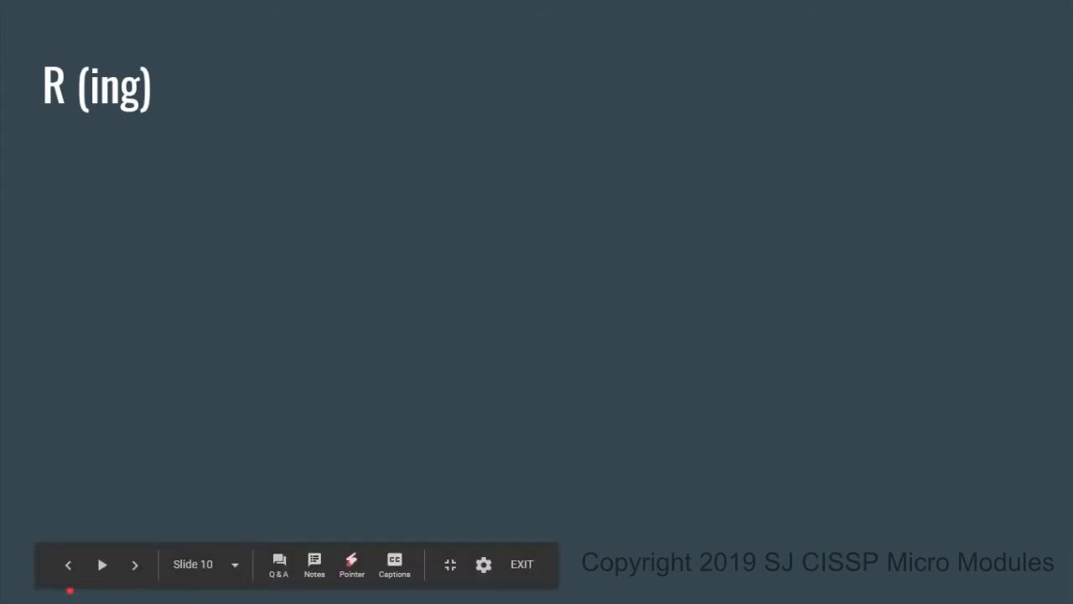
Go back from slide 10 to slide 9, the 'R (elinquishing the…)' slide showing Review.
click(67, 564)
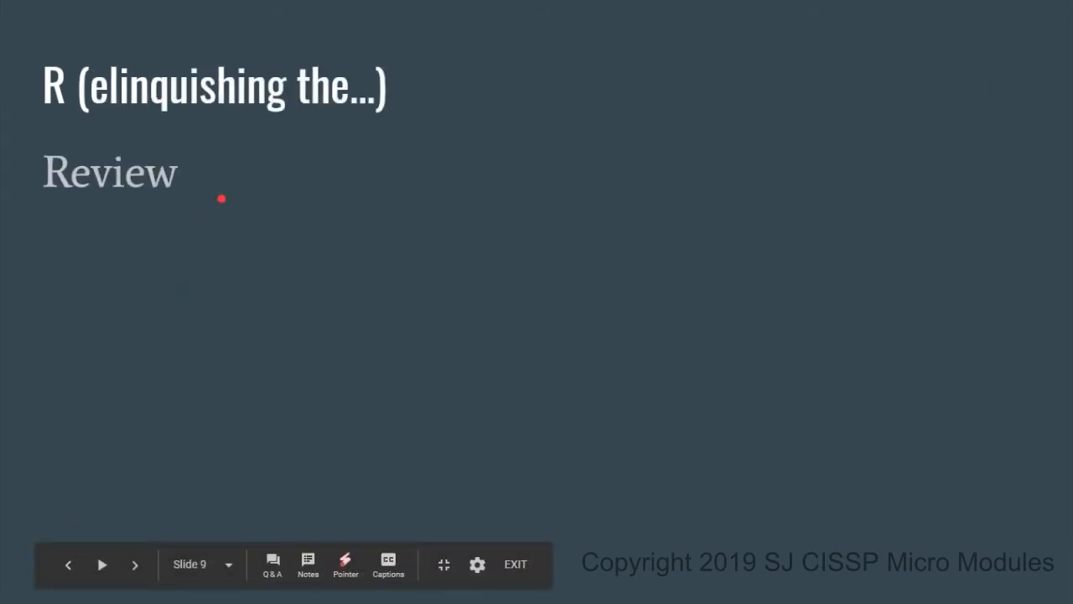